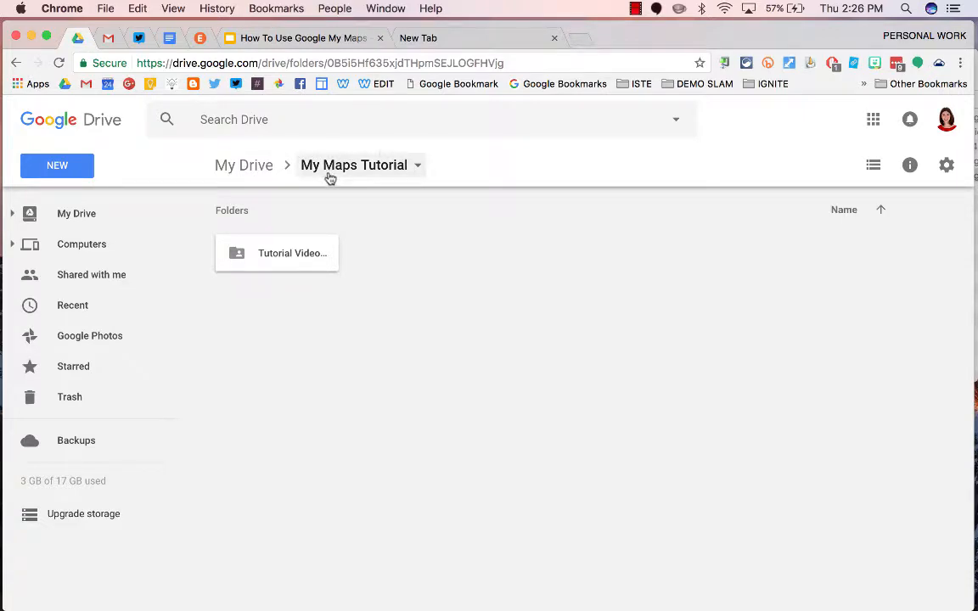
{"action": "mouse_move", "coordinate": [57, 165]}
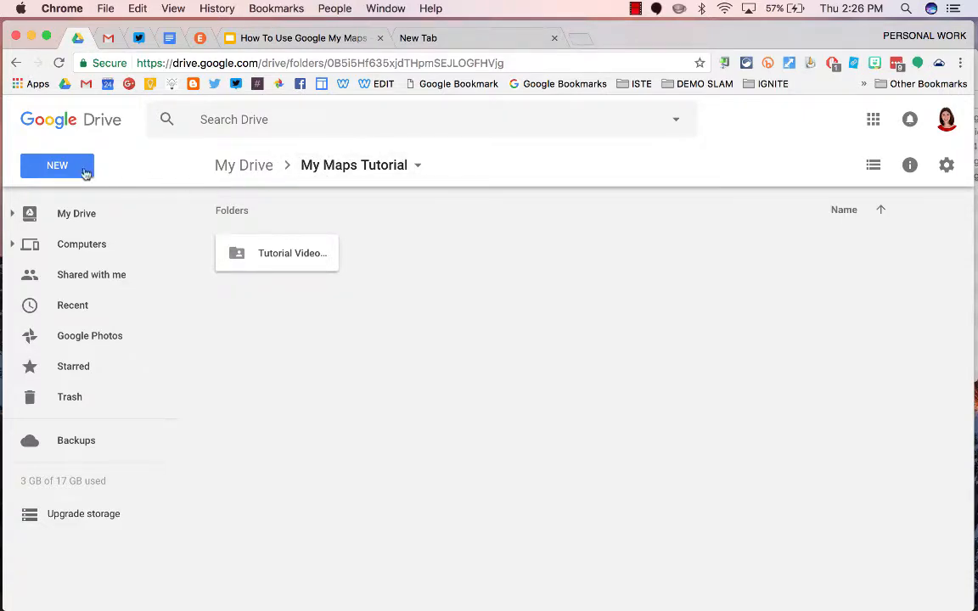
Create a new Google My Maps map from NEW > More in the My Maps Tutorial folder
{"action": "left_click", "coordinate": [56, 165]}
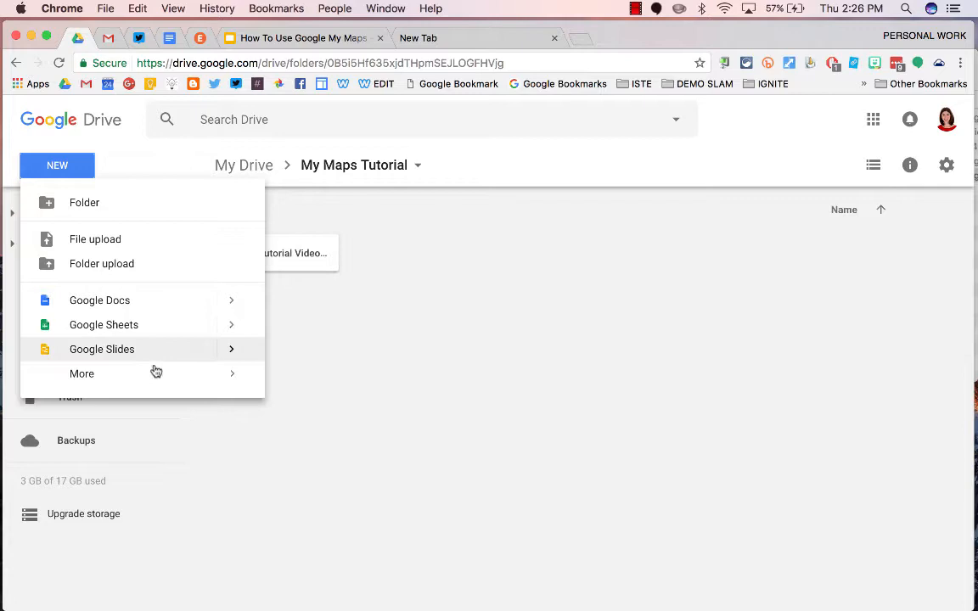
{"action": "left_click", "coordinate": [82, 374]}
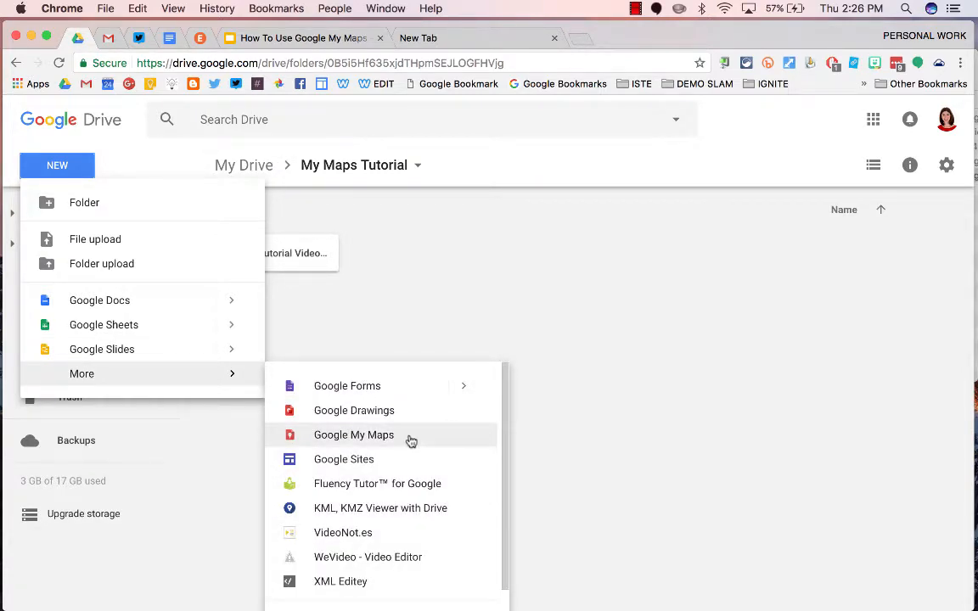
{"action": "left_click", "coordinate": [354, 434]}
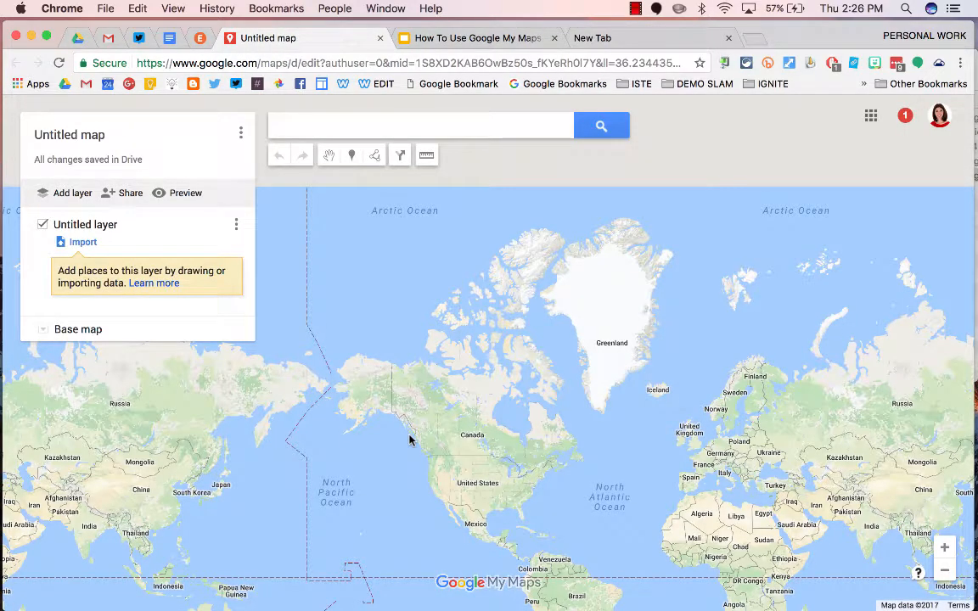
{"action": "mouse_move", "coordinate": [286, 255]}
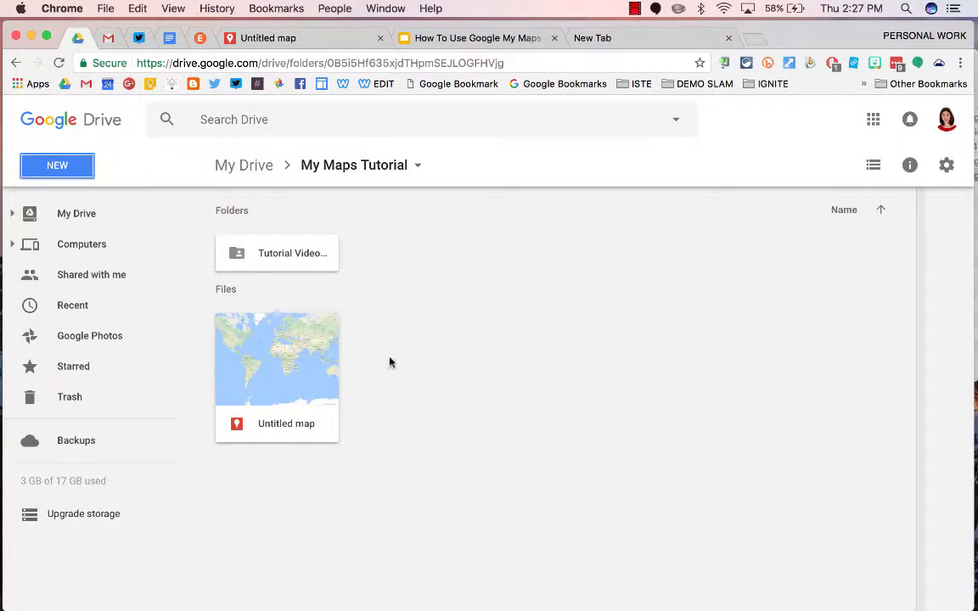
{"action": "mouse_move", "coordinate": [439, 386]}
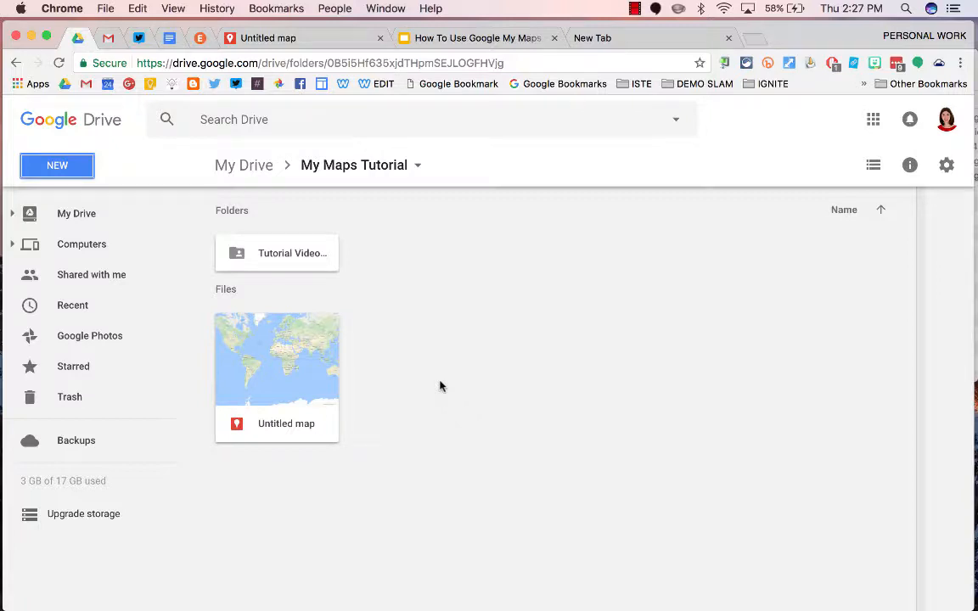
{"action": "mouse_move", "coordinate": [294, 433]}
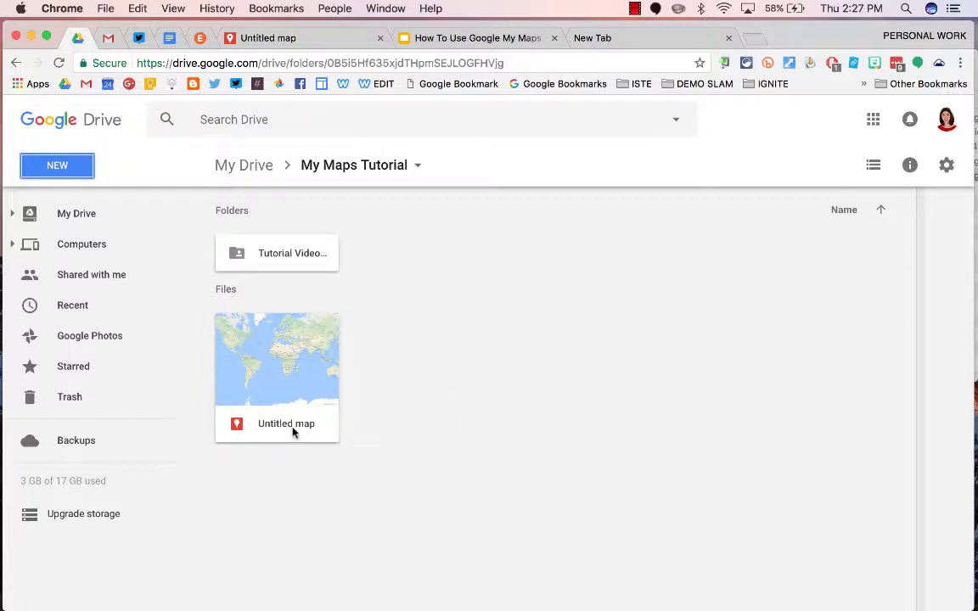
Choose Rename for the Untitled map file in the Drive folder
{"action": "right_click", "coordinate": [276, 424]}
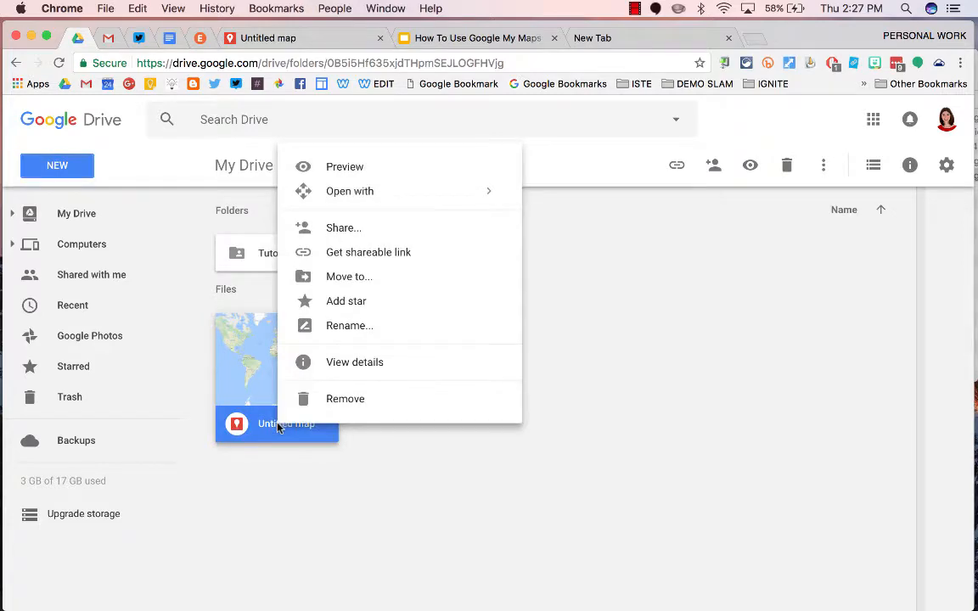
{"action": "left_click", "coordinate": [349, 325]}
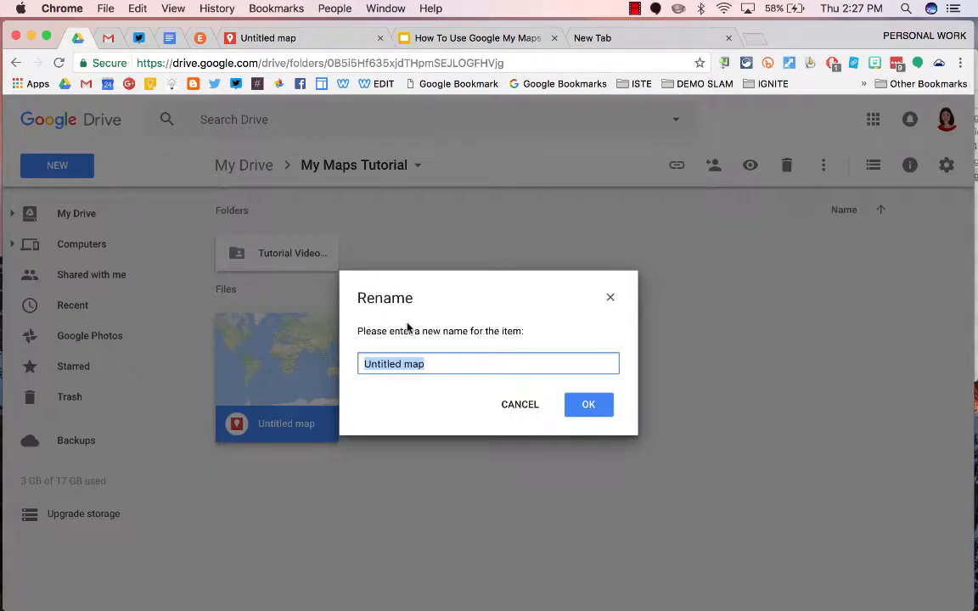
{"action": "left_click", "coordinate": [519, 404]}
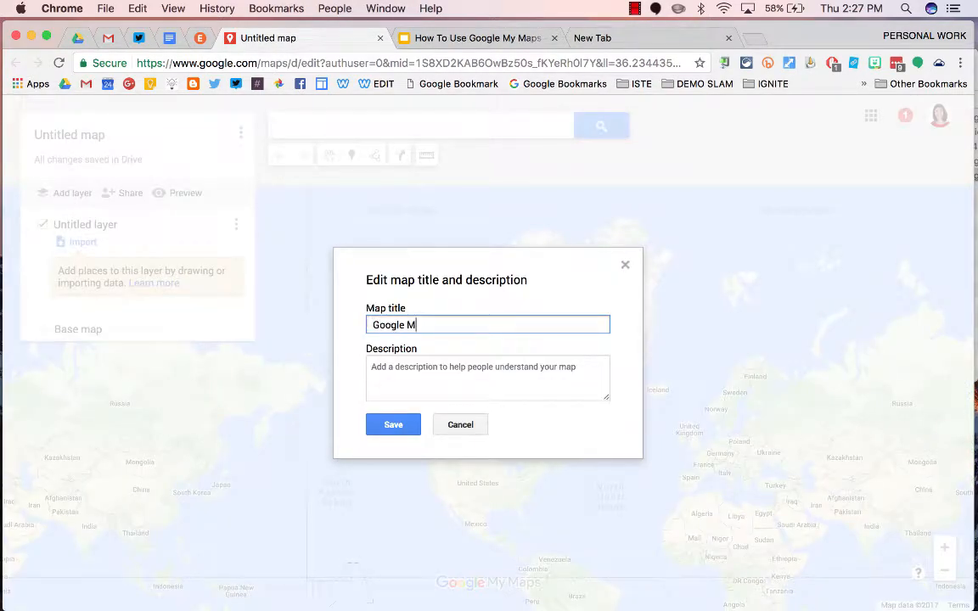
Title the map 'Google My Map Tutorial', add a description with room for student instructions, and save
{"action": "type", "text": "y Map Tutorial"}
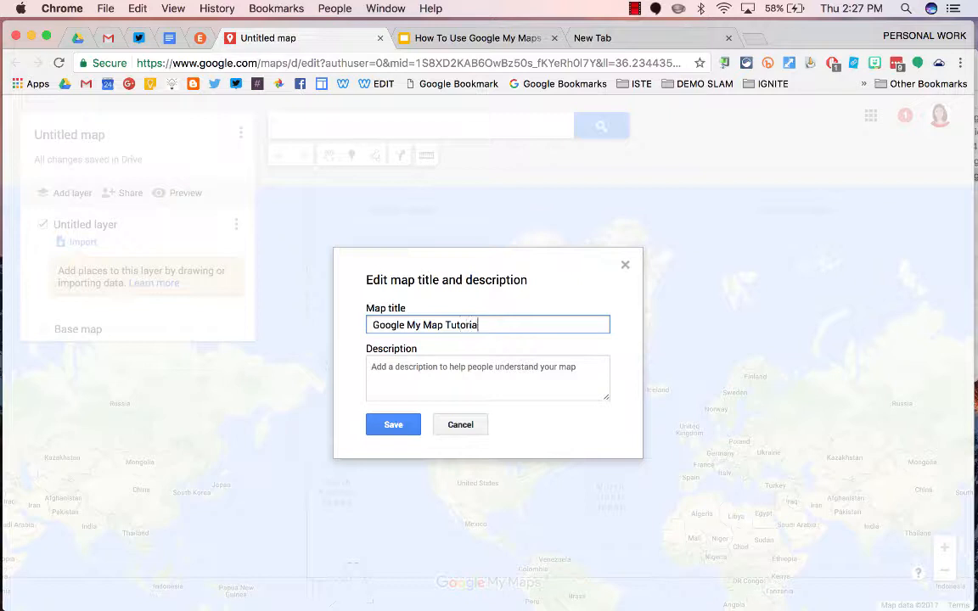
{"action": "type", "text": "Input an optional description in here. Alternatively, you could add instructions for your students here!"}
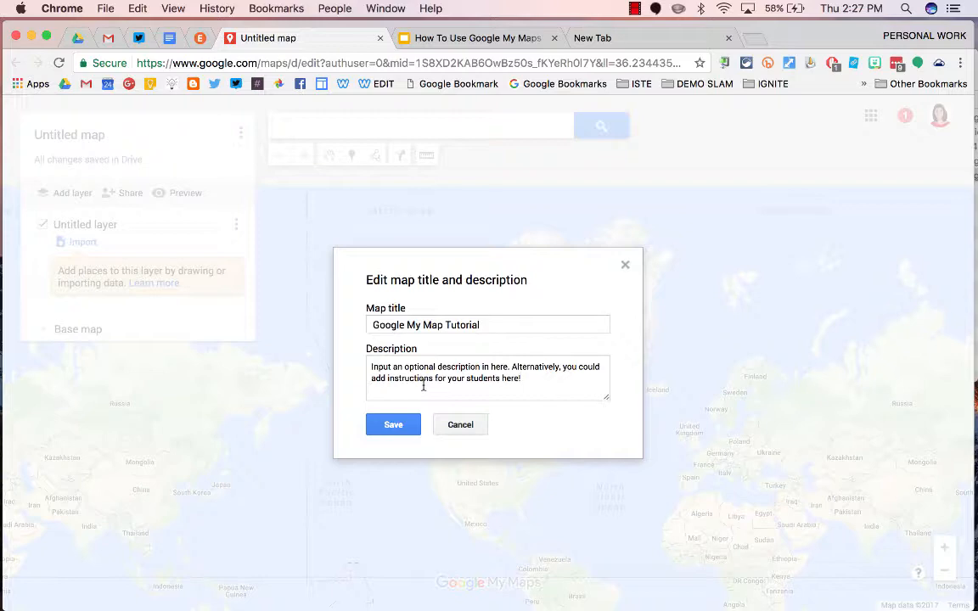
{"action": "left_click", "coordinate": [393, 425]}
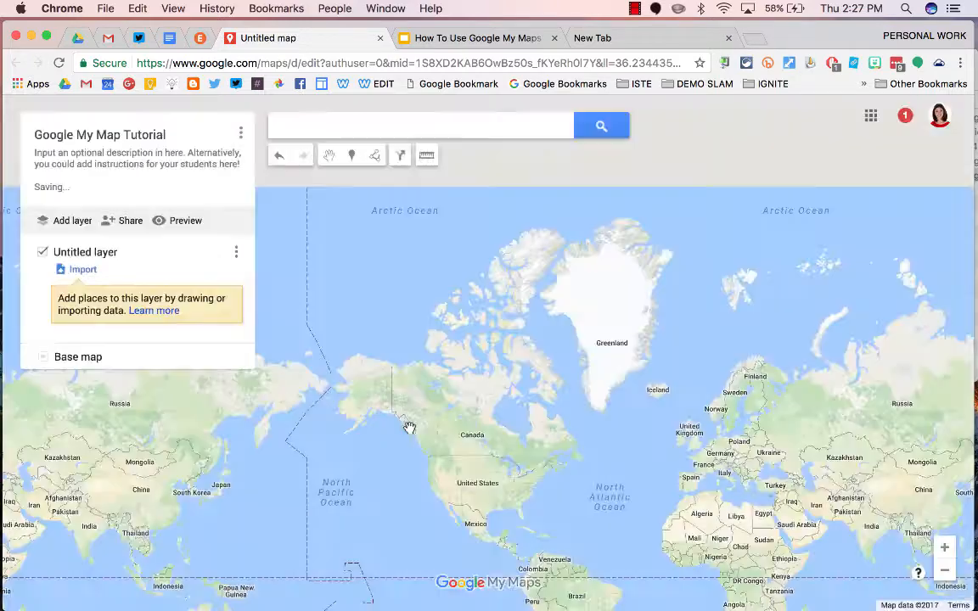